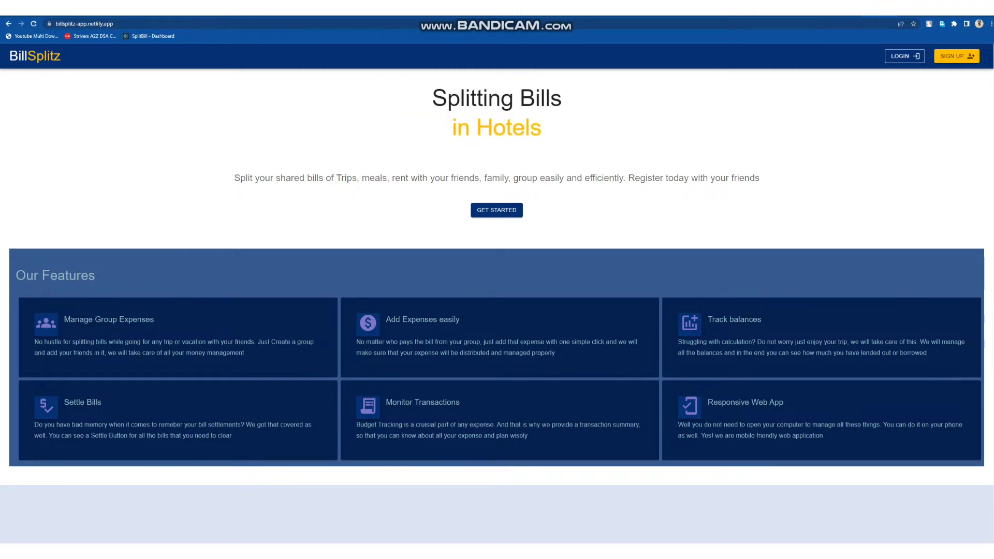
Step: Leave the landing page via SIGN UP to reach the Create Your Account form
scroll("down", 3)
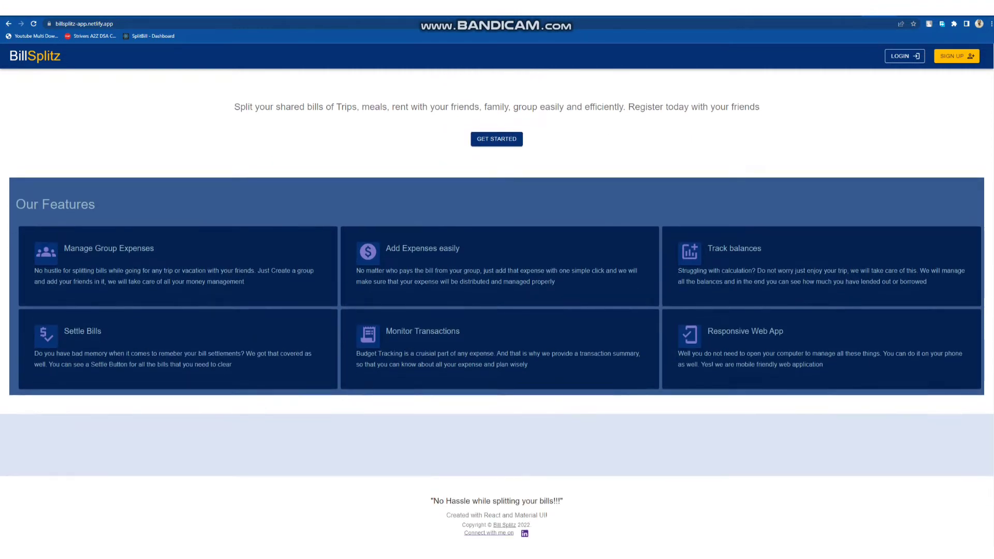
left_click(957, 56)
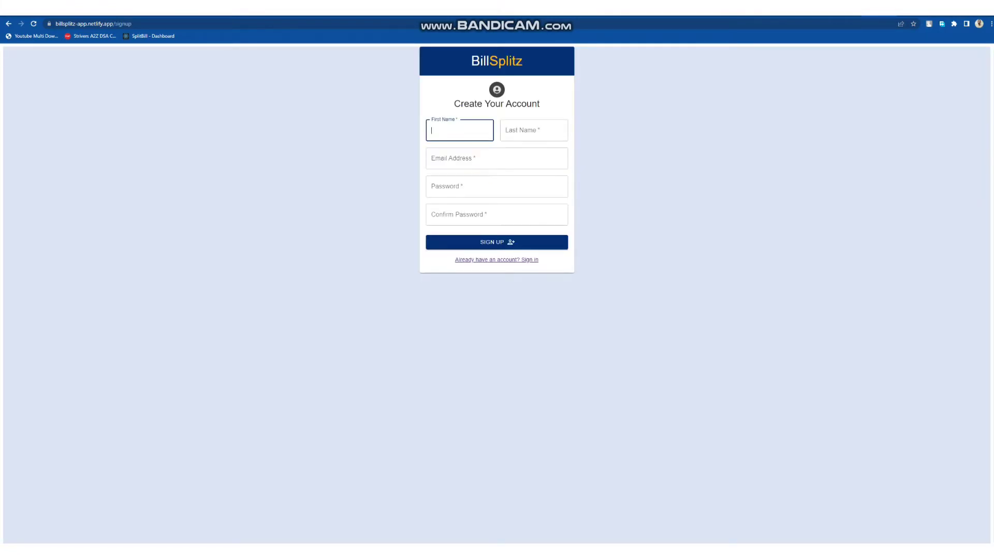
Step: Return to the sign-up form and enter first name Mark and last name Raffallo
left_click(497, 259)
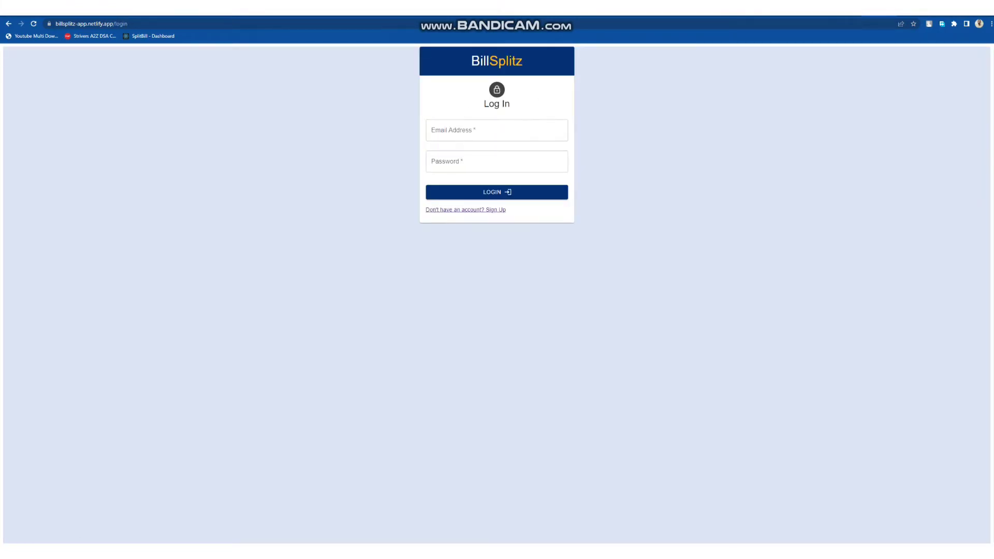
left_click(466, 209)
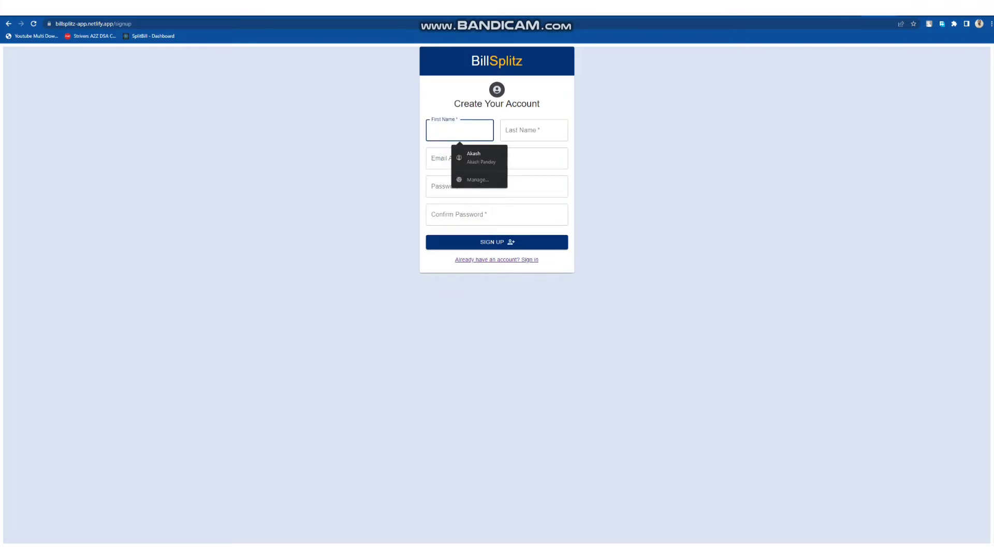
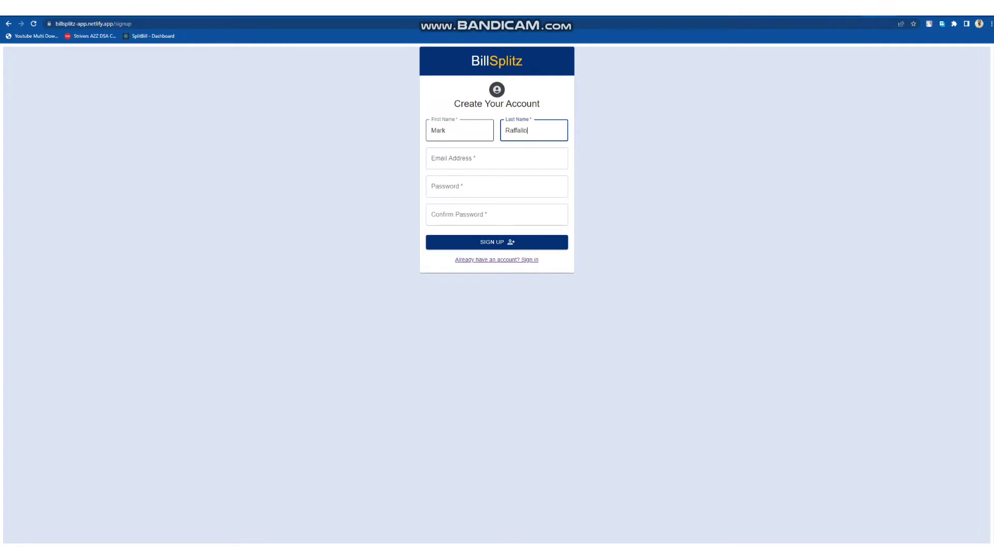
Step: Enter the account email address and the password fields
left_click(497, 159)
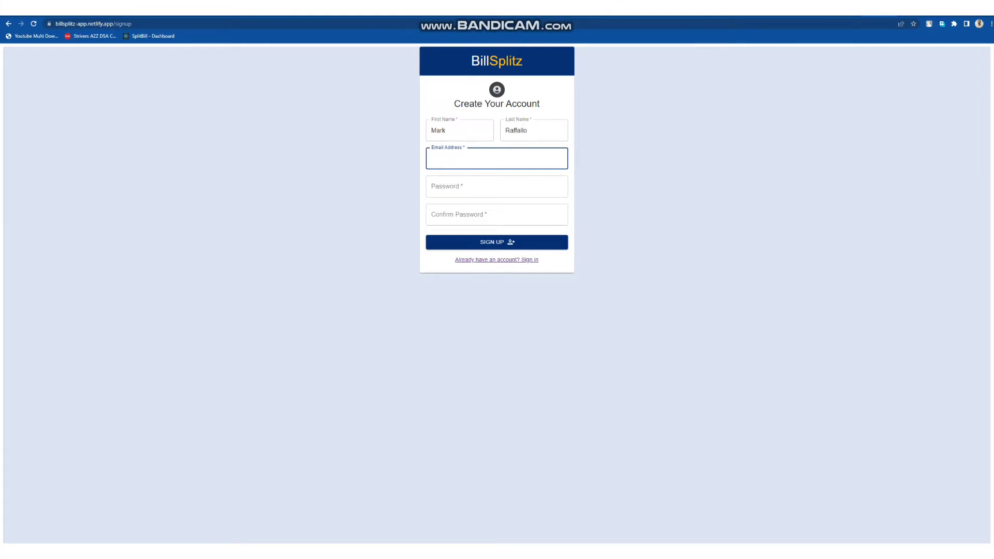
left_click(497, 157)
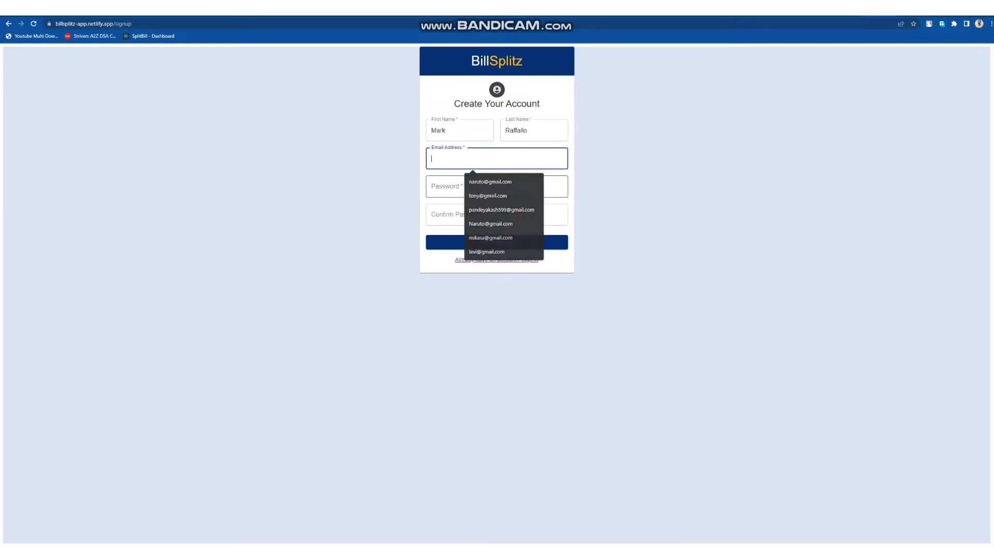
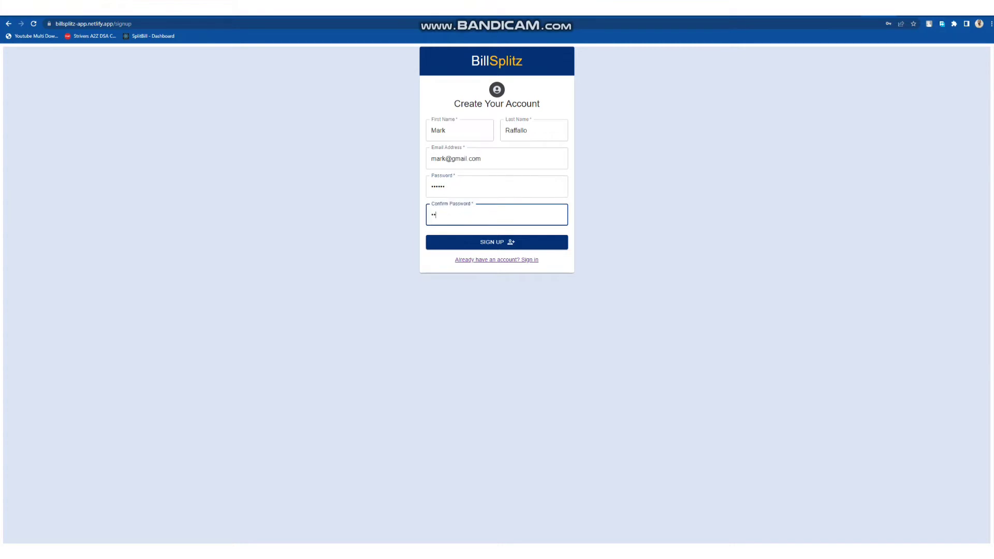
left_click(497, 243)
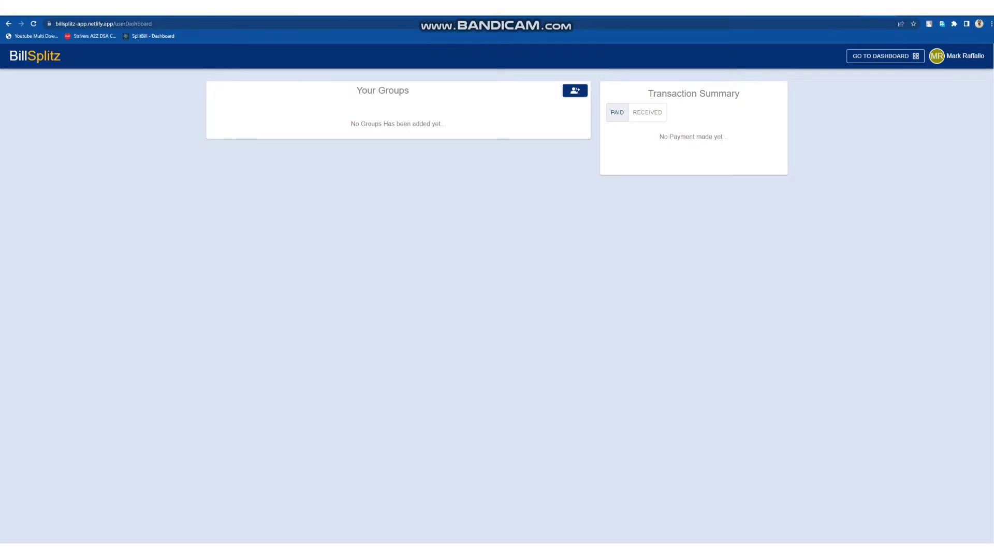
Step: Start a new group from the Your Groups card on the empty dashboard
left_click(574, 90)
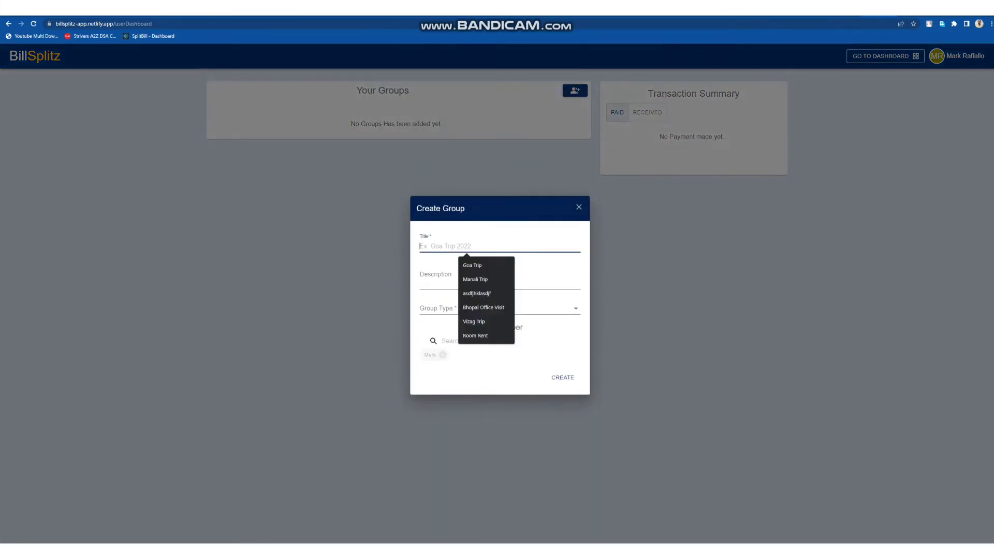
Step: Title the group Goa Trip and describe it as managing goa trip expense
left_click(472, 265)
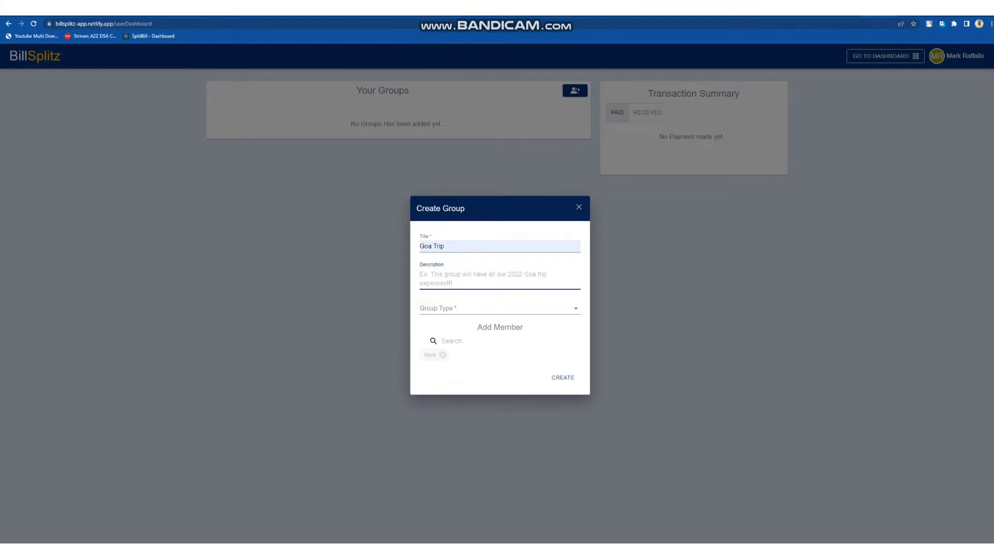
type("This will manage")
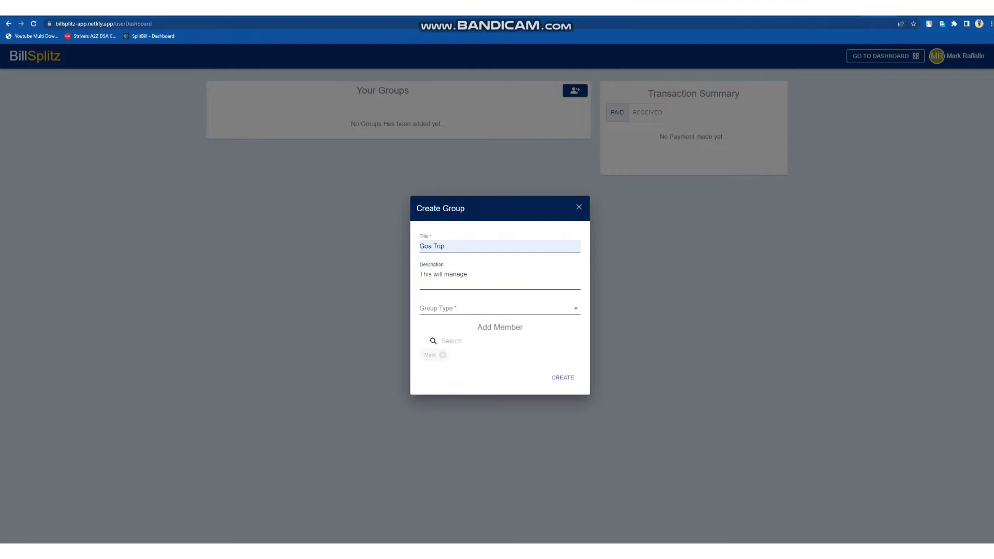
type("goa tri p")
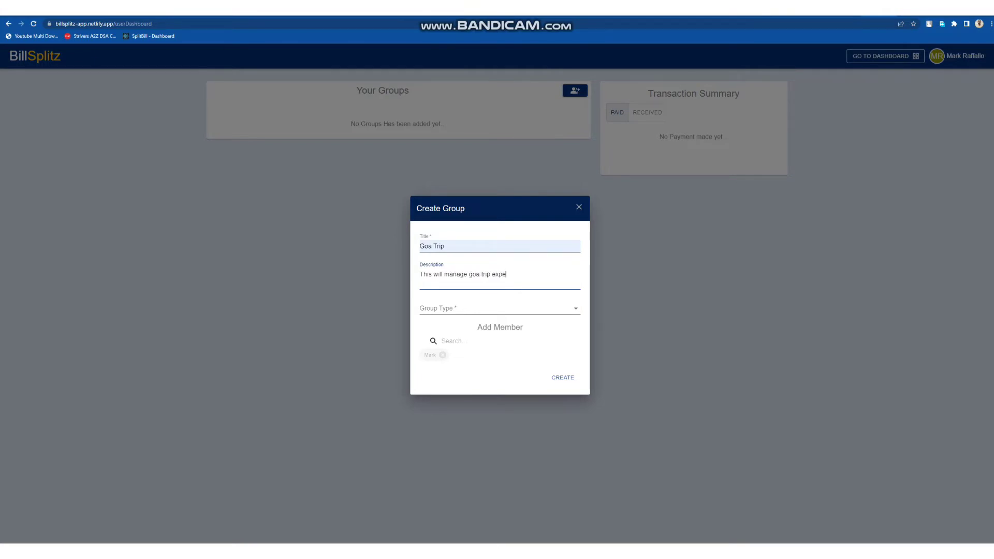
Step: Set the group type to Trip and search for Eren as the first member
left_click(500, 308)
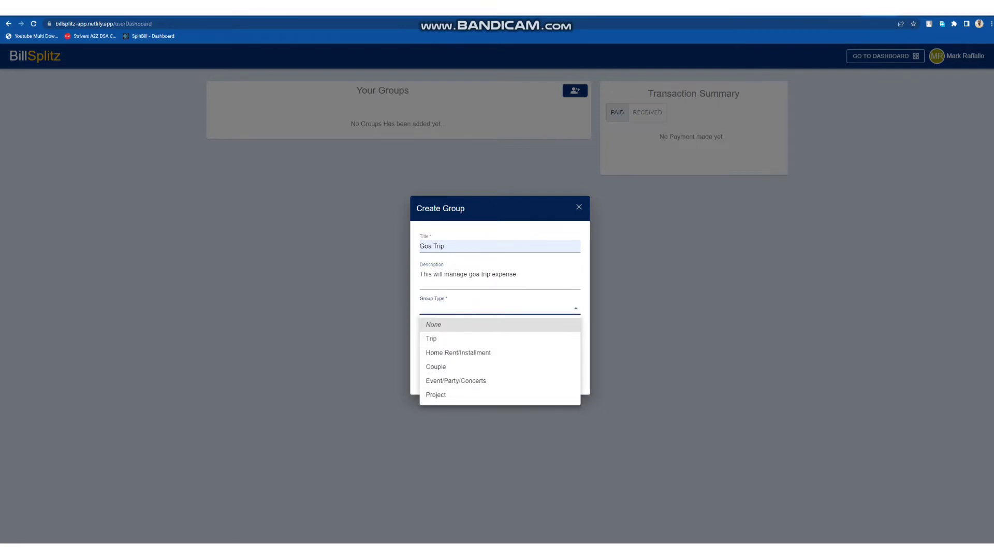
left_click(431, 338)
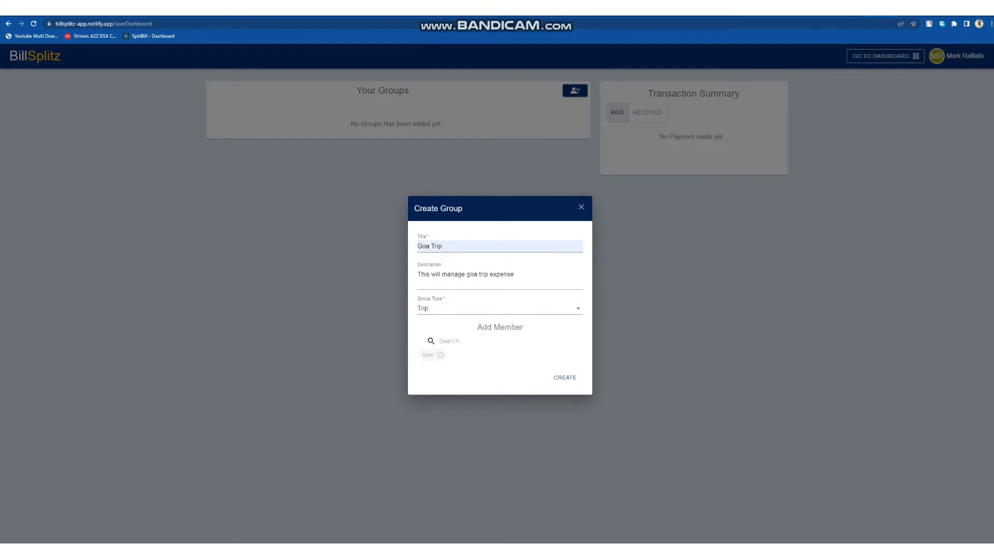
type("ere")
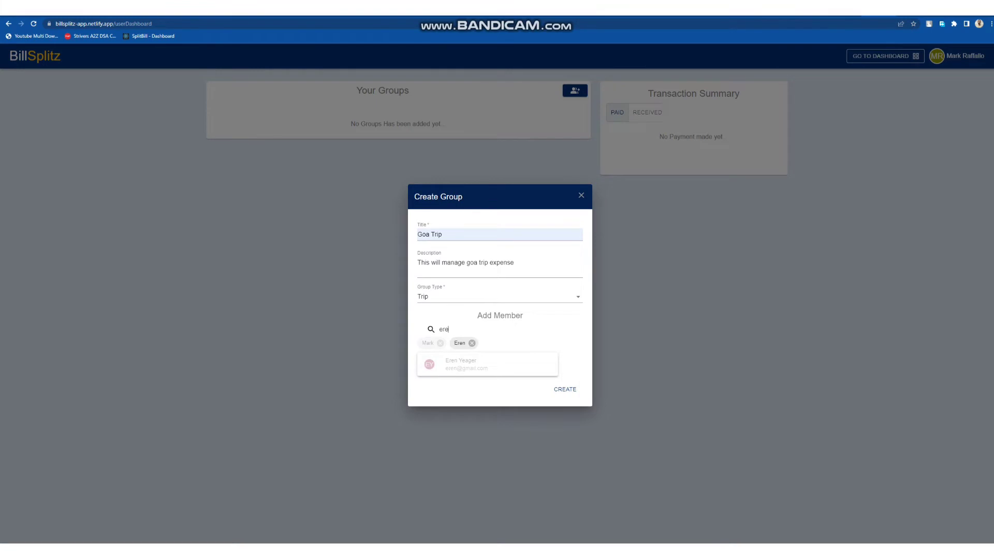
Step: Add Jack, Tony and Clark as members and create the Goa Trip group
type("jack")
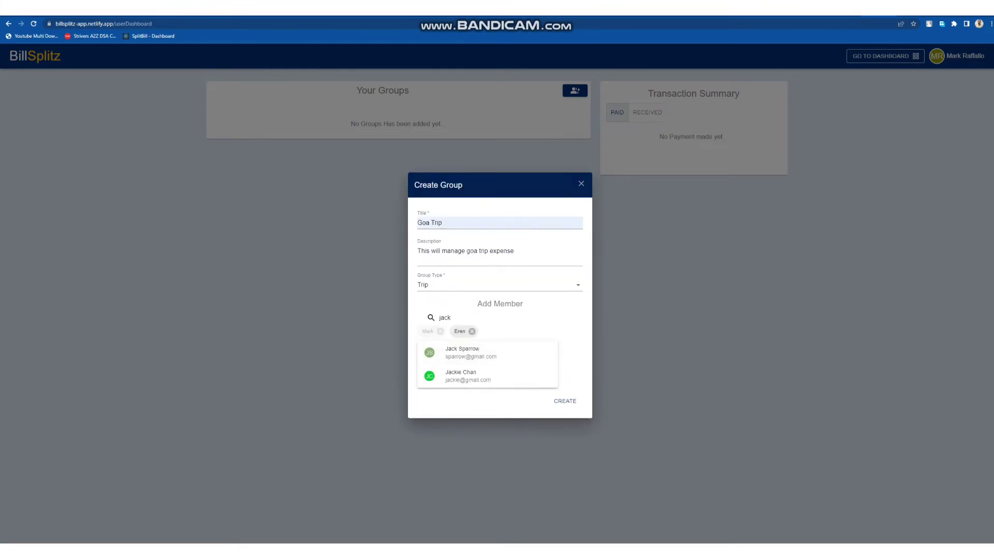
left_click(462, 352)
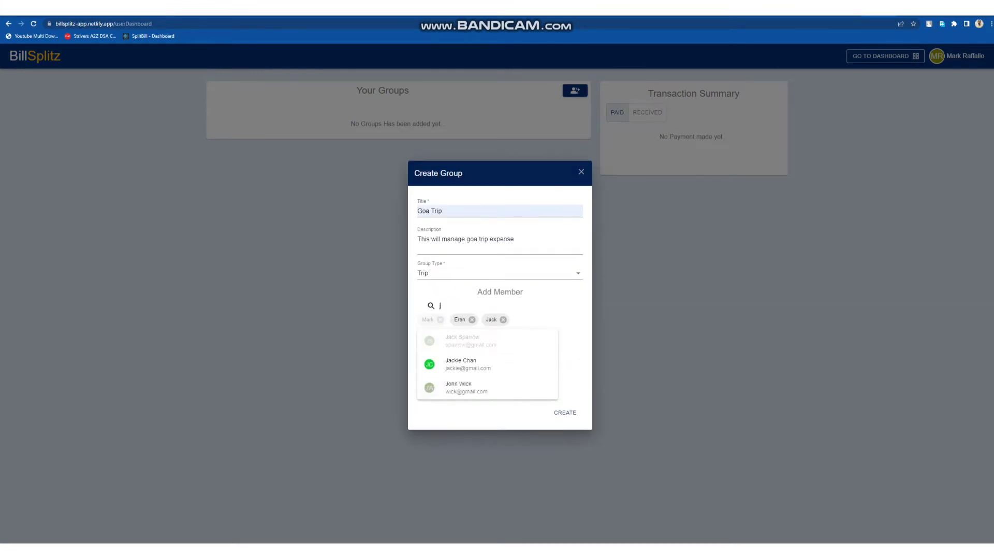
type("ton")
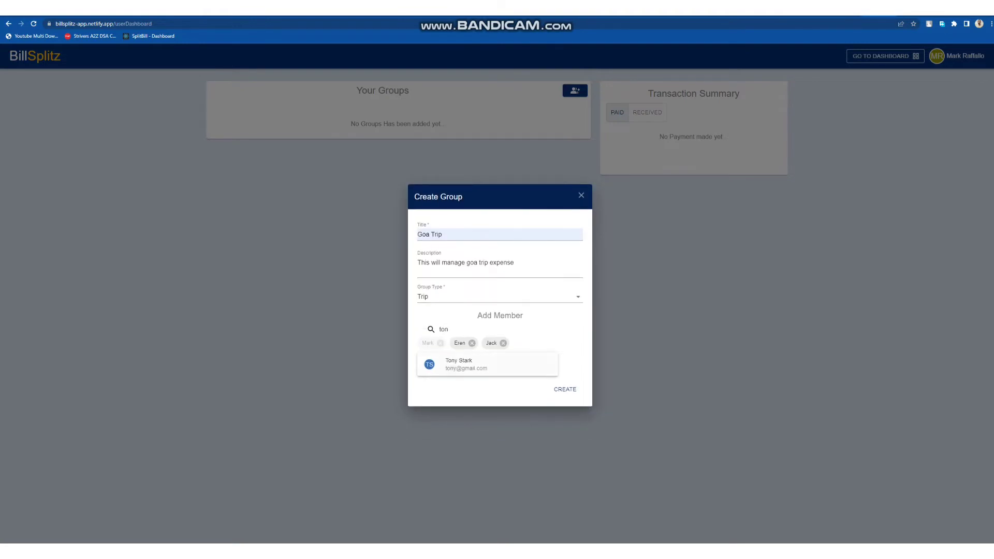
left_click(486, 364)
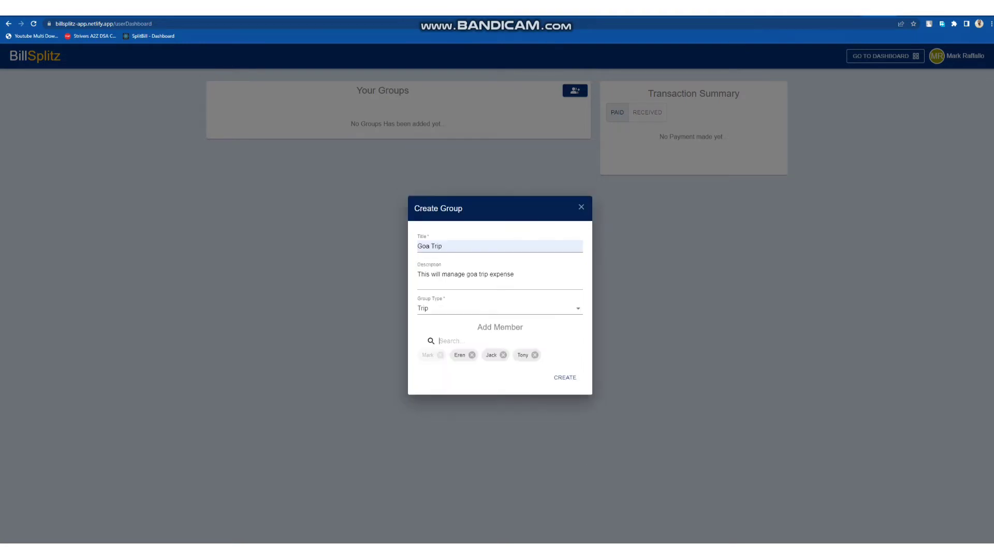
type("cl")
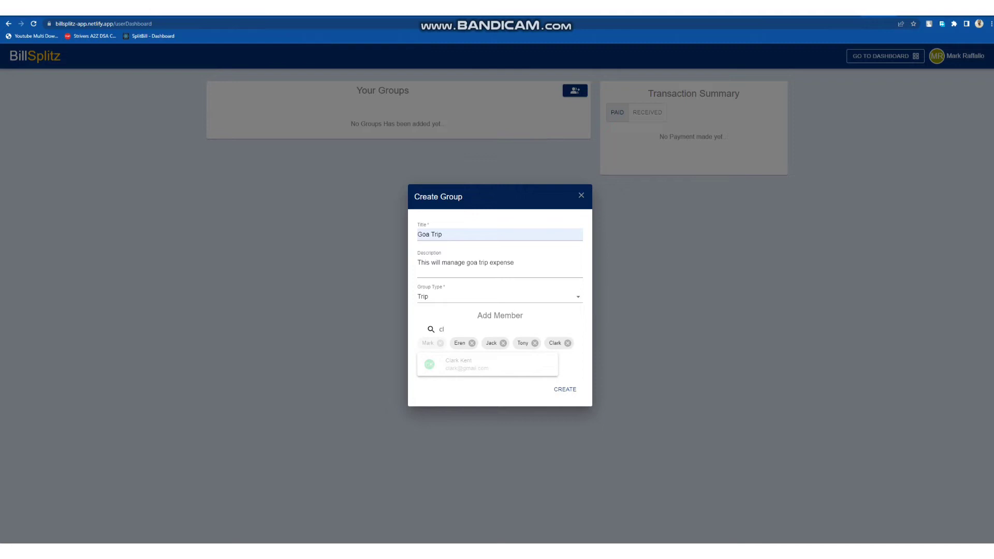
left_click(566, 389)
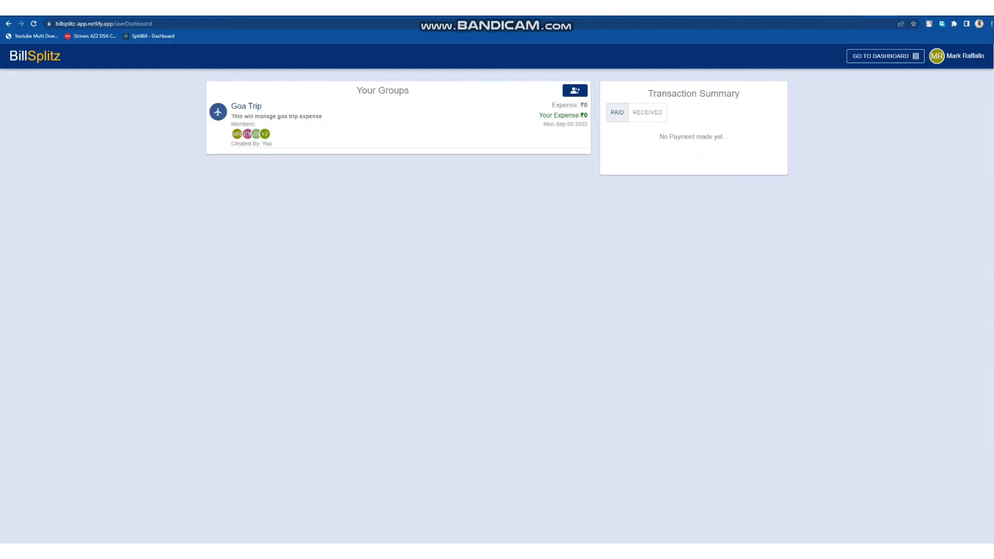
left_click(647, 112)
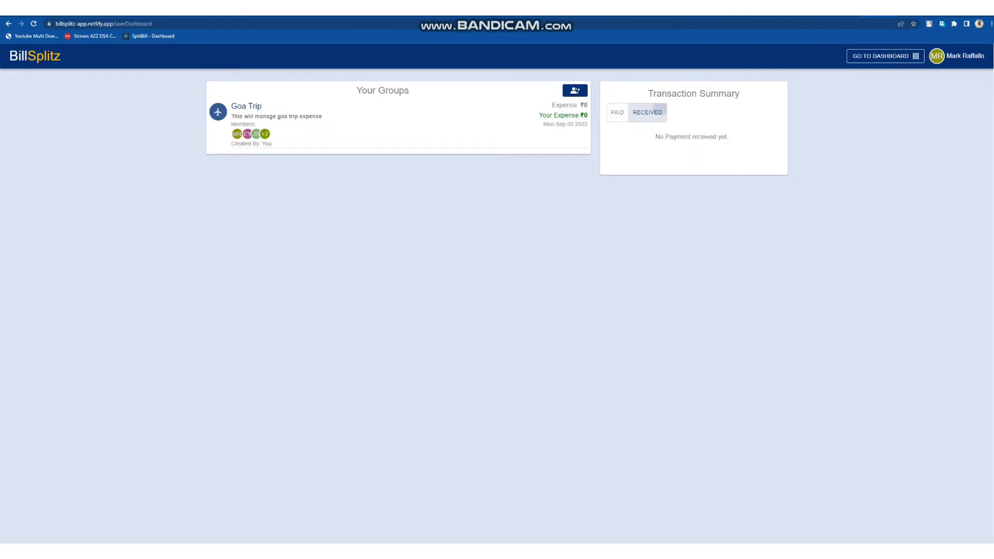
left_click(617, 112)
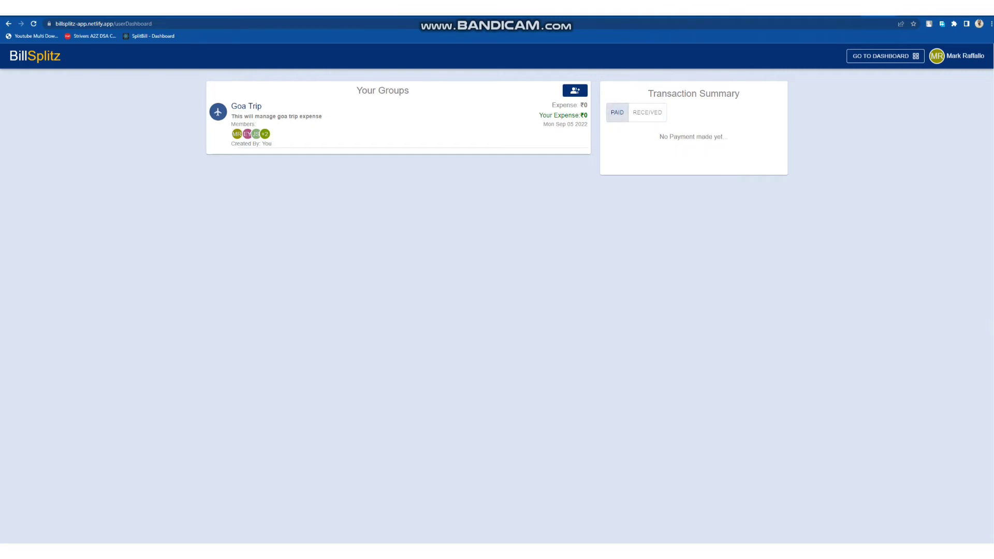
left_click(647, 112)
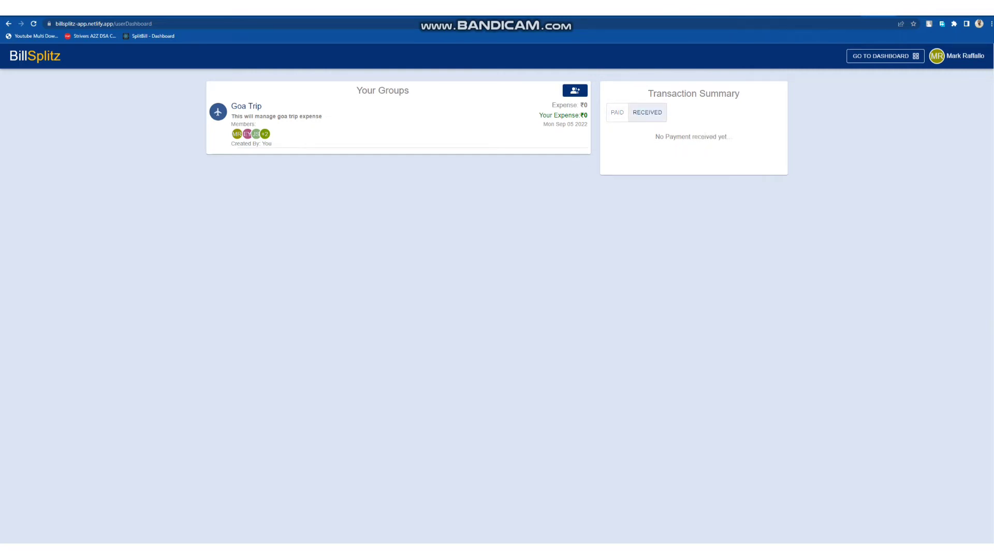
left_click(265, 106)
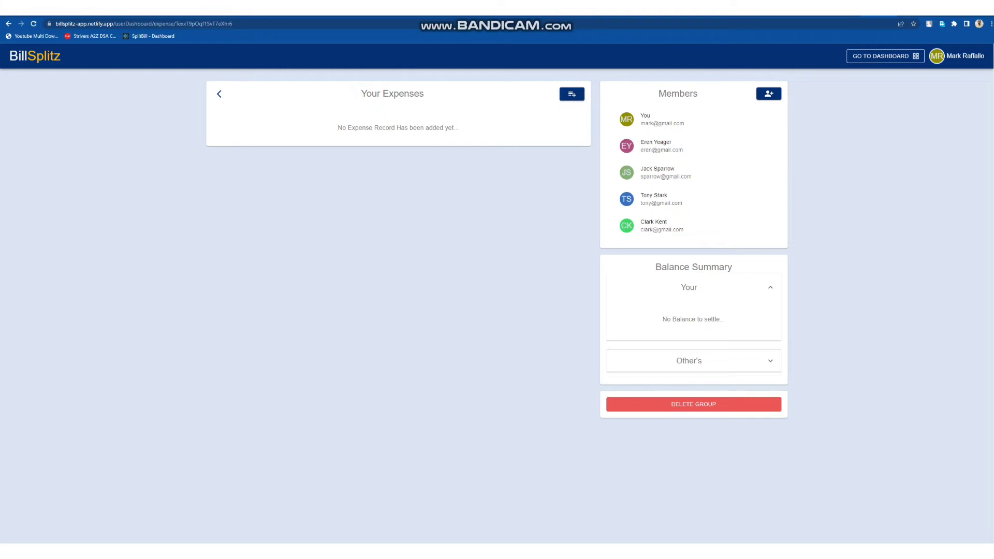
Step: Bring up a blank Add Expense form from the Your Expenses card
left_click(572, 93)
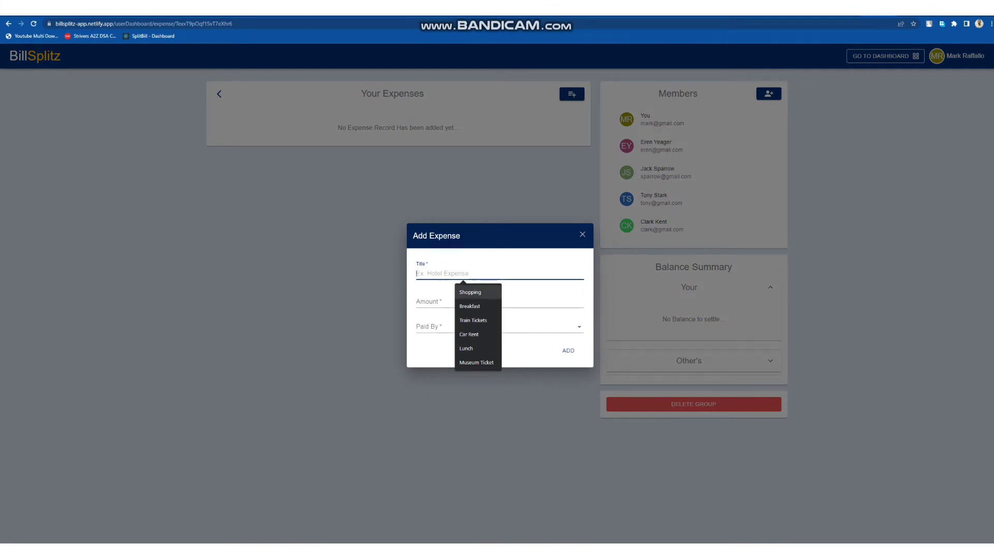
Step: Add a ₹4500 Train Tickets expense paid by Eren Yeager, split among everyone
left_click(472, 319)
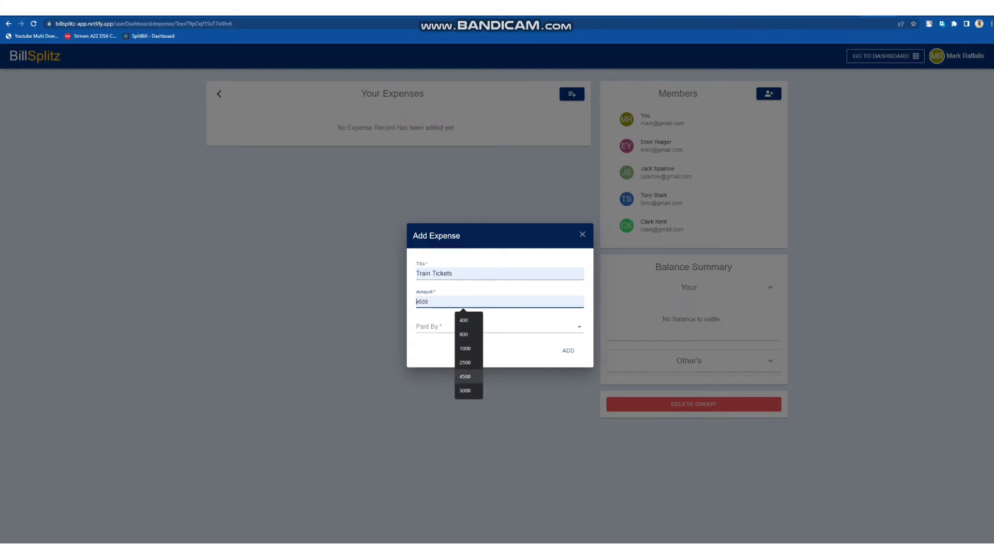
left_click(500, 326)
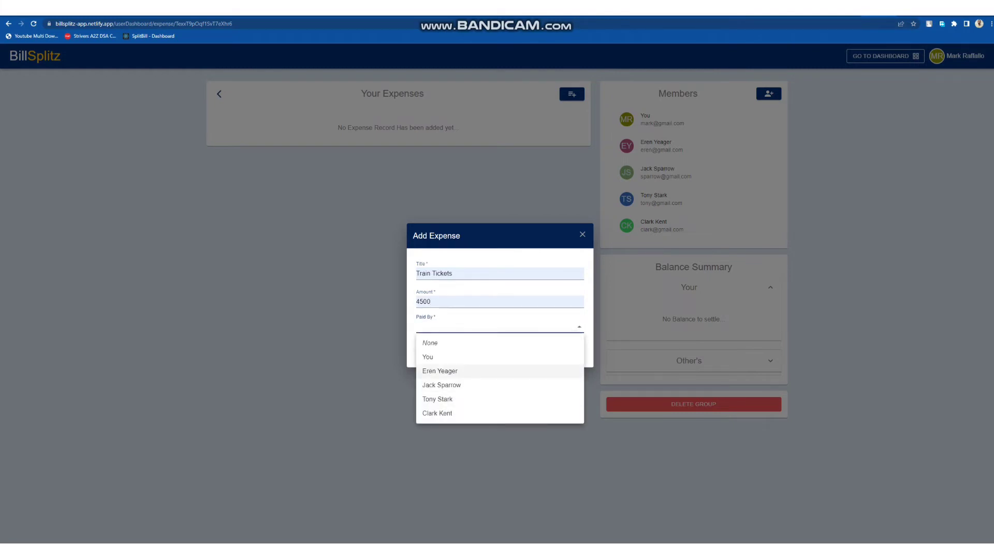
left_click(440, 371)
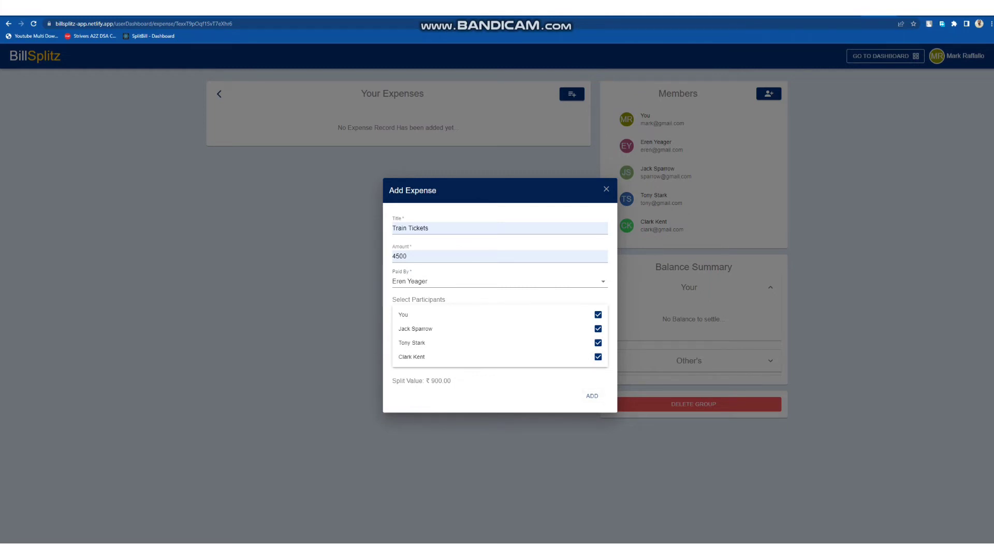
left_click(591, 396)
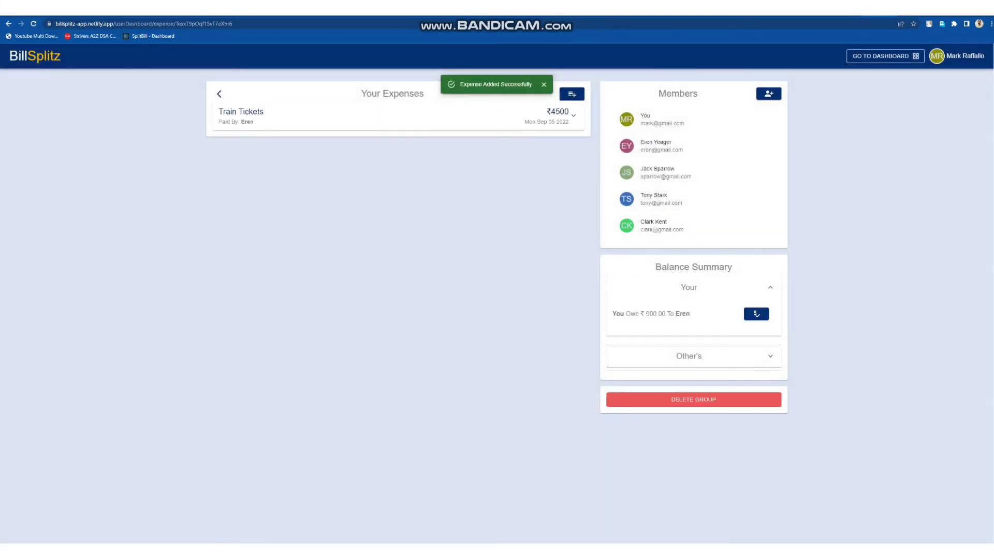
Step: Expand the Train Tickets expense to show its ₹900 split among You, Jack, Tony and Clark
left_click(544, 84)
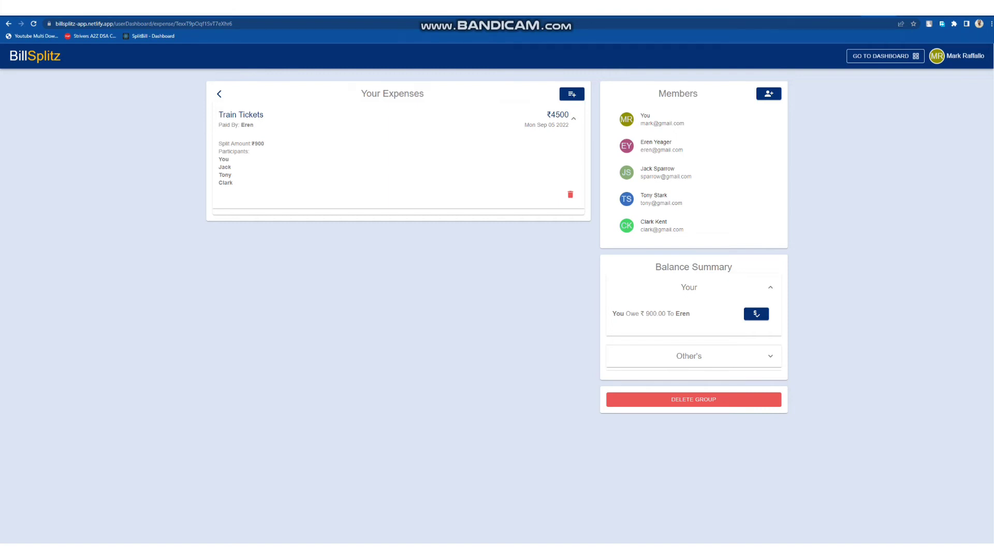
left_click(574, 116)
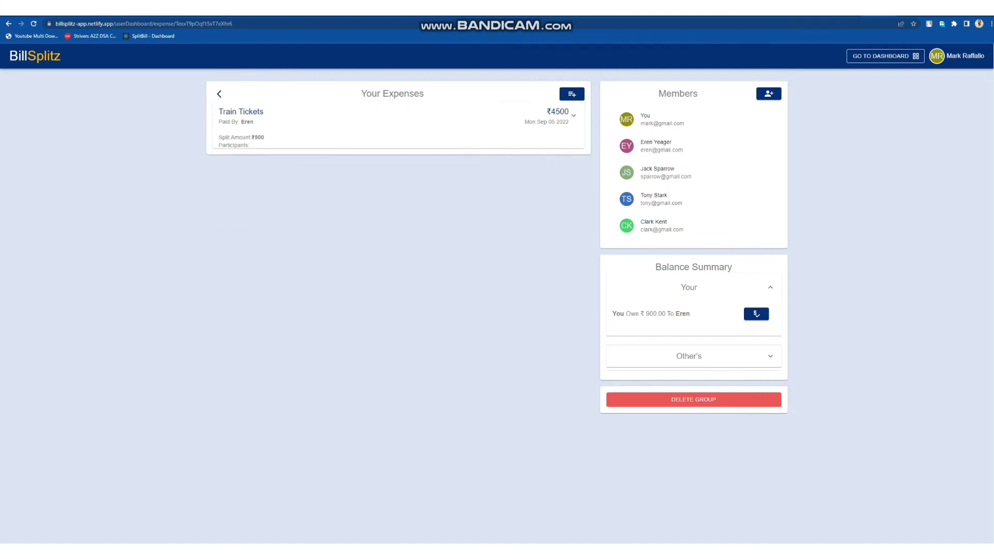
left_click(575, 115)
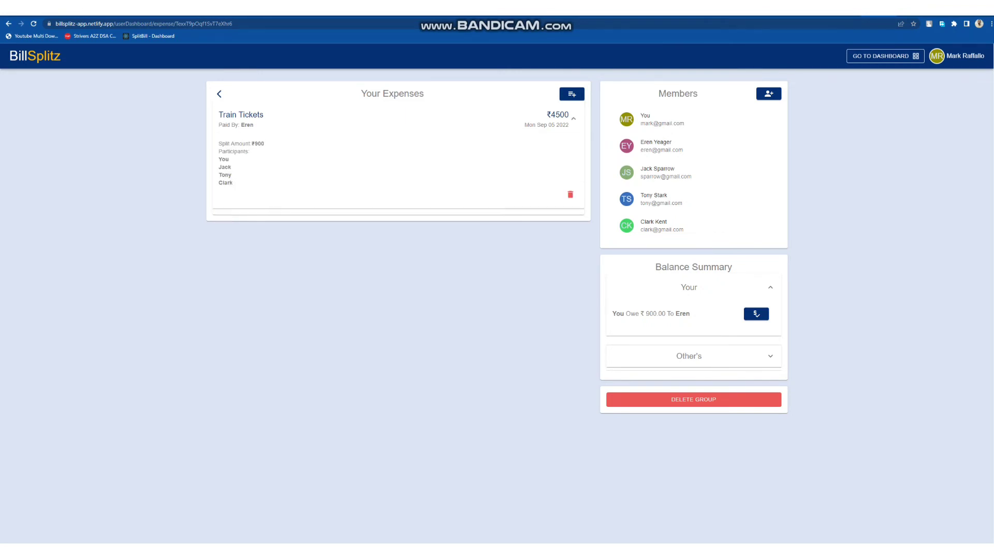
mouse_move(682, 145)
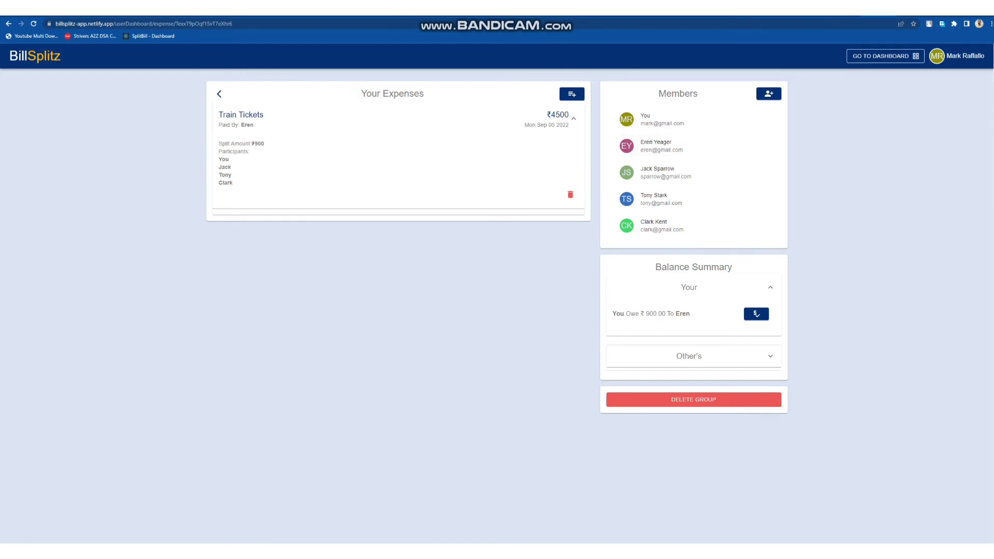
left_click(575, 116)
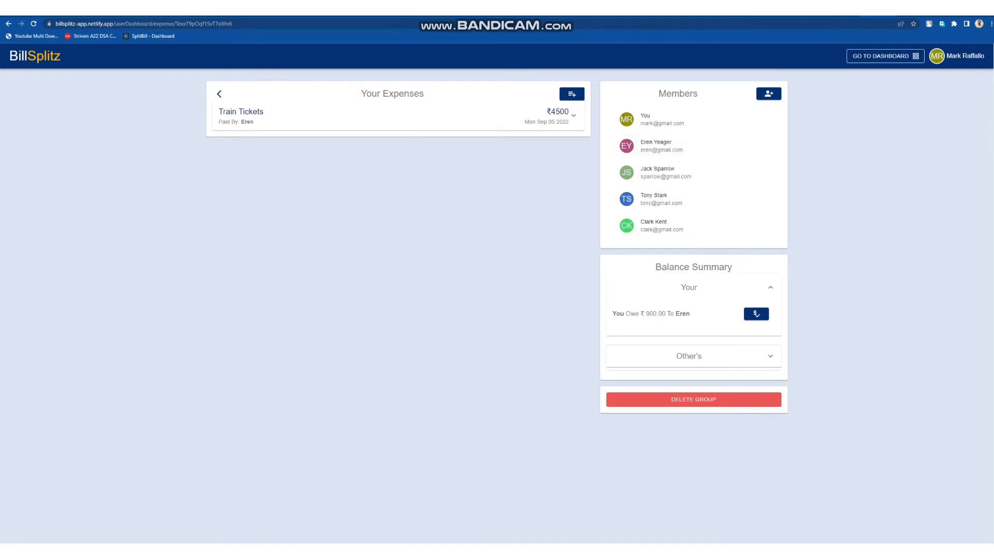
left_click(573, 115)
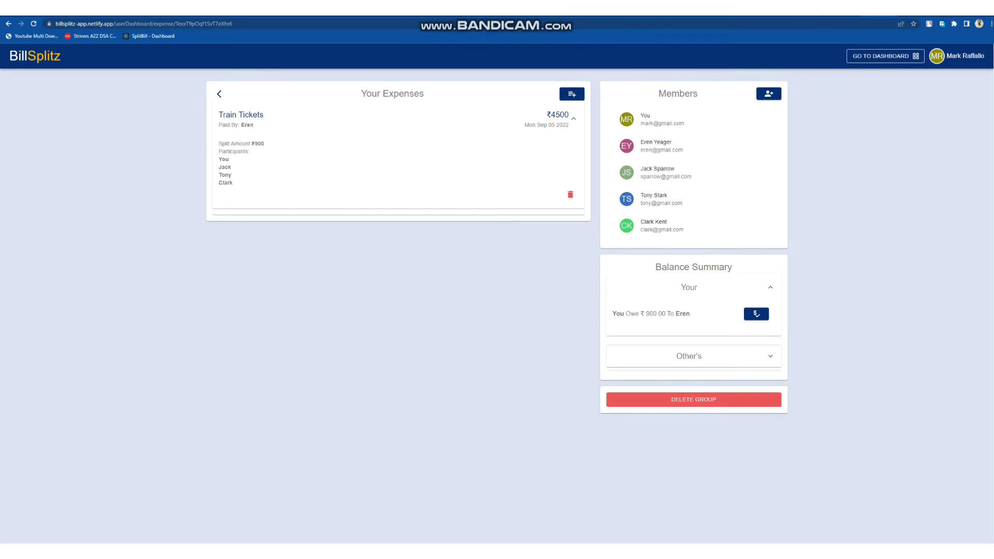
Step: Review Other's and Your balances in Balance Summary, then start another new expense
left_click(694, 356)
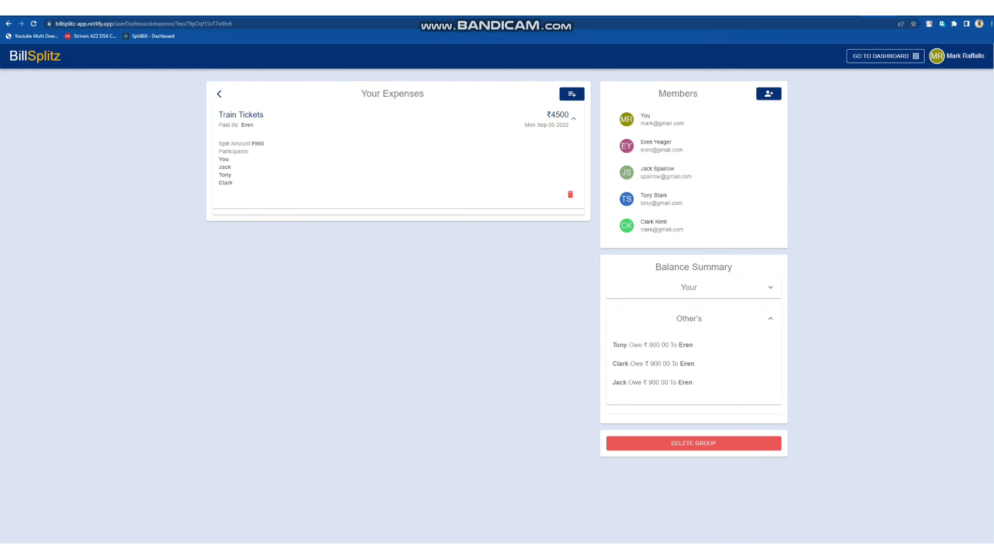
left_click(694, 287)
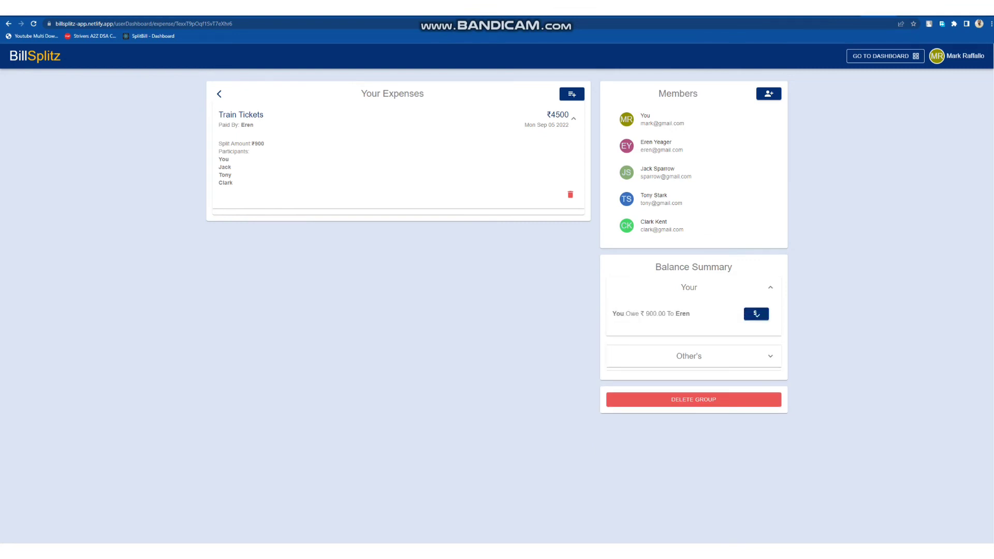
left_click(571, 94)
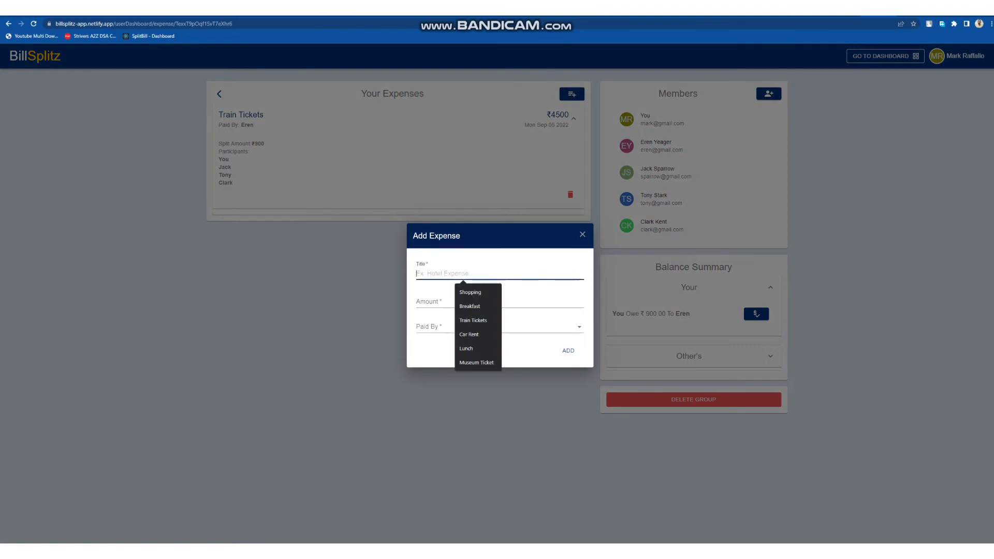
Step: Add a ₹400 Breakfast expense paid by You, split ₹80 each among the others
left_click(470, 305)
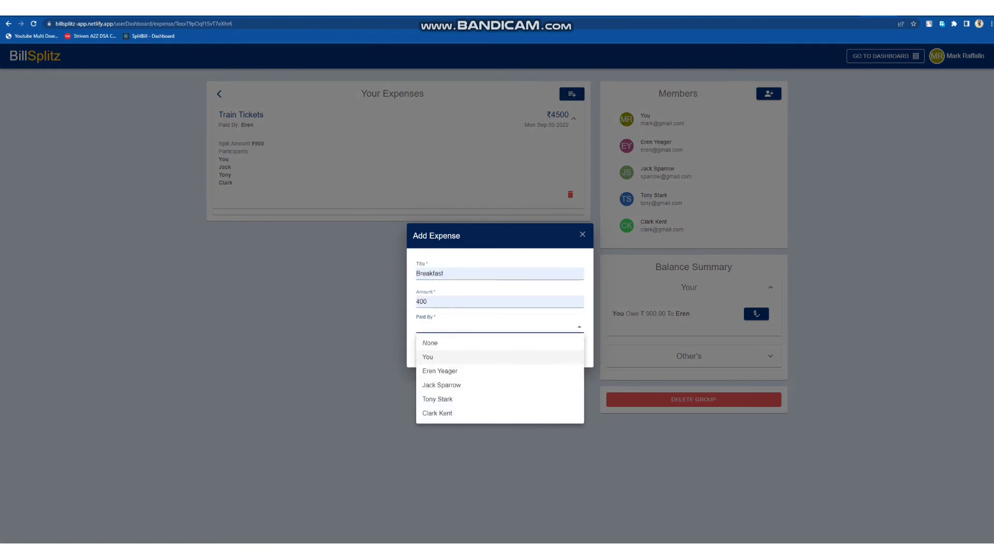
left_click(426, 356)
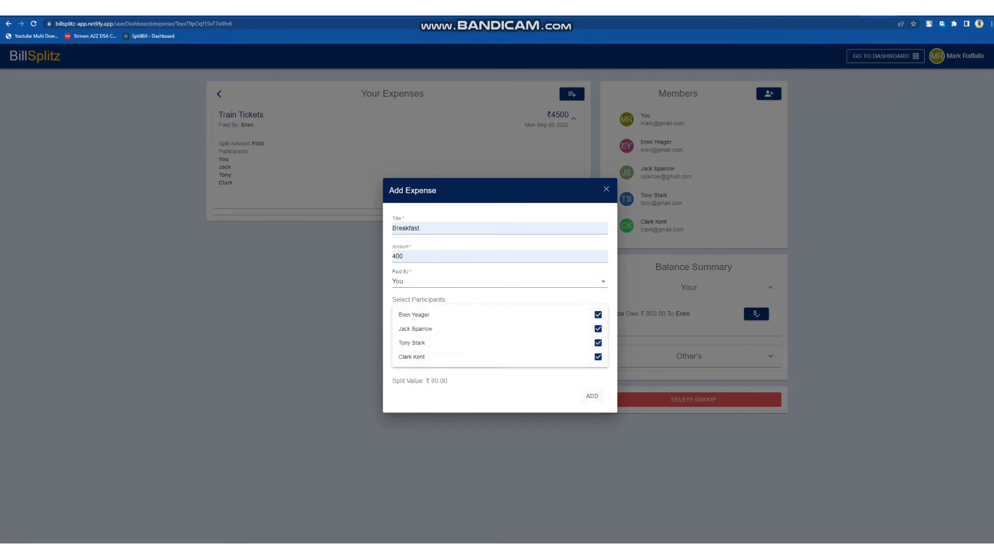
left_click(592, 396)
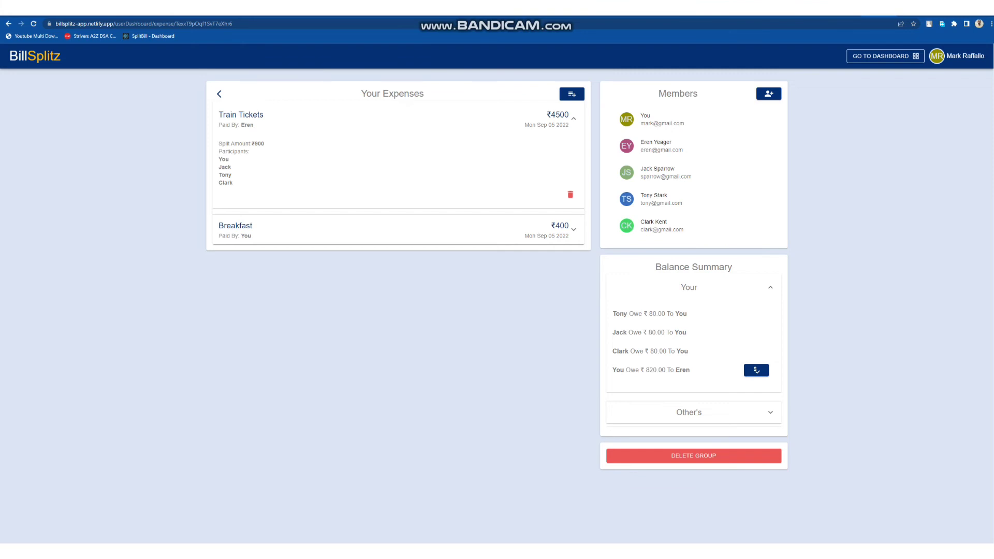
Step: Collapse the Train Tickets row and begin settling the ₹820 owed to Eren
left_click(575, 117)
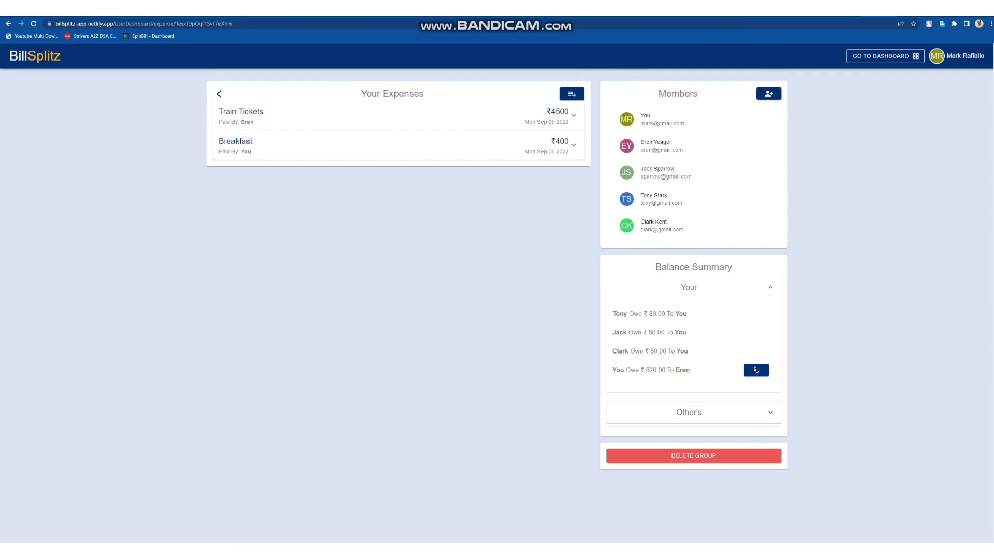
left_click(756, 370)
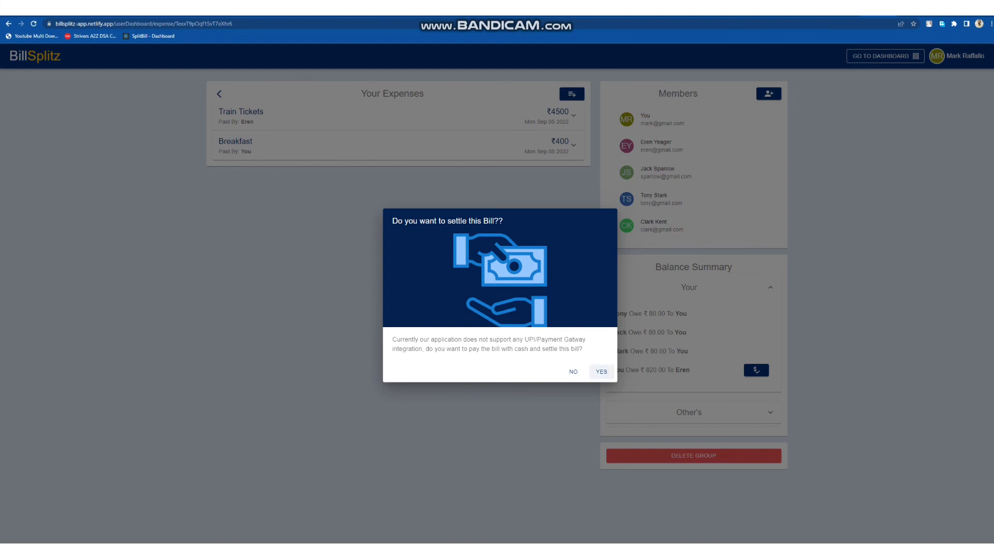
Step: Confirm the ₹820 cash settlement to Eren and go back to the dashboard
left_click(601, 371)
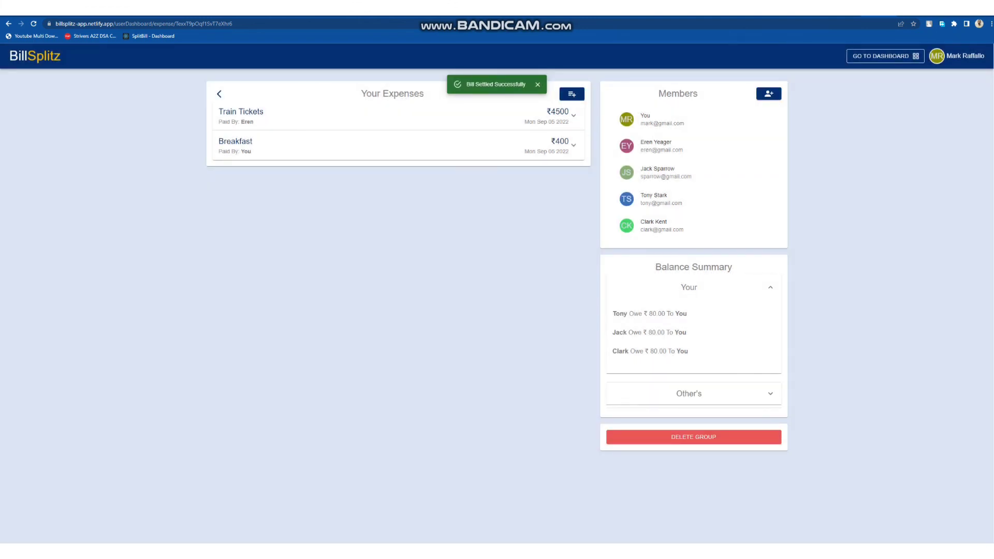
left_click(219, 93)
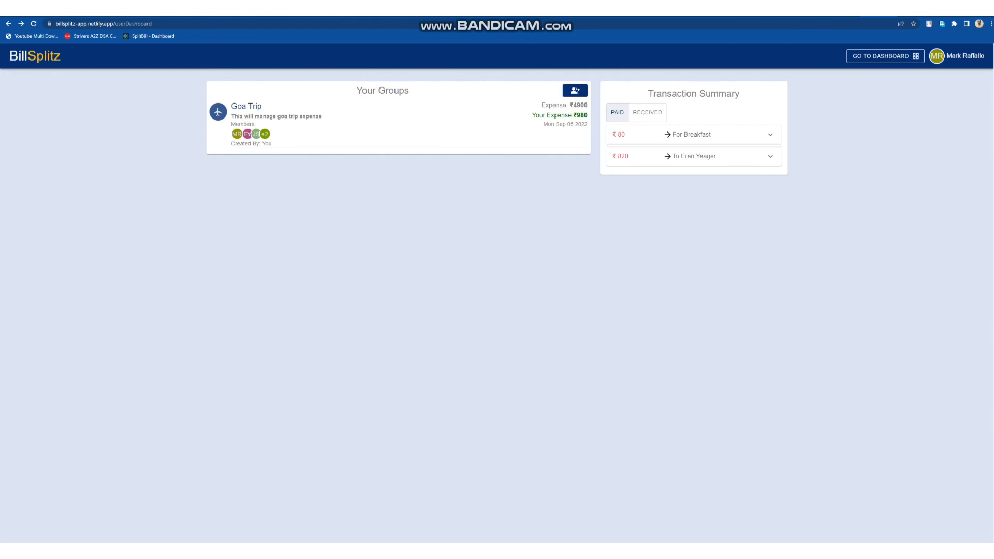
Step: Expand the ₹820 paid transaction, check the RECEIVED list, and return to PAID
left_click(769, 155)
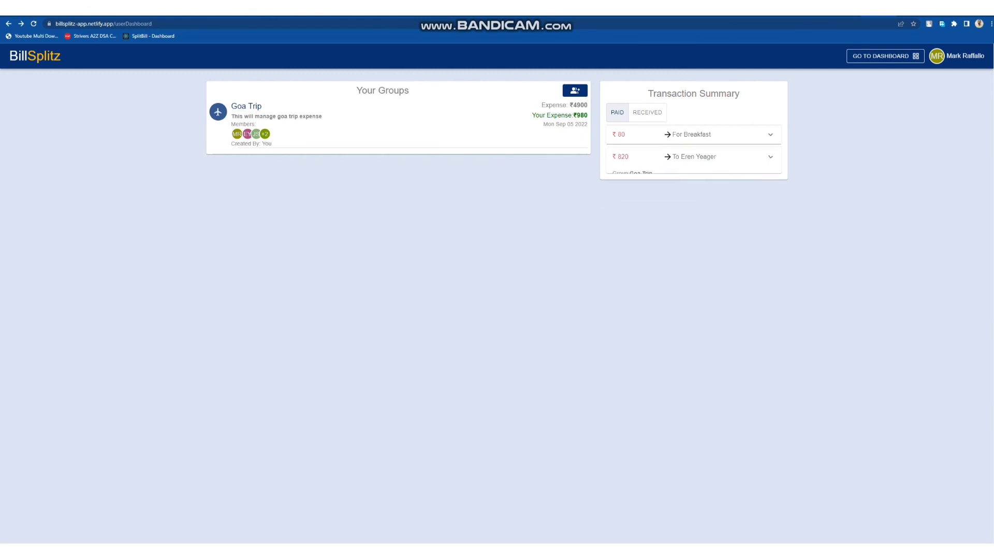
left_click(647, 111)
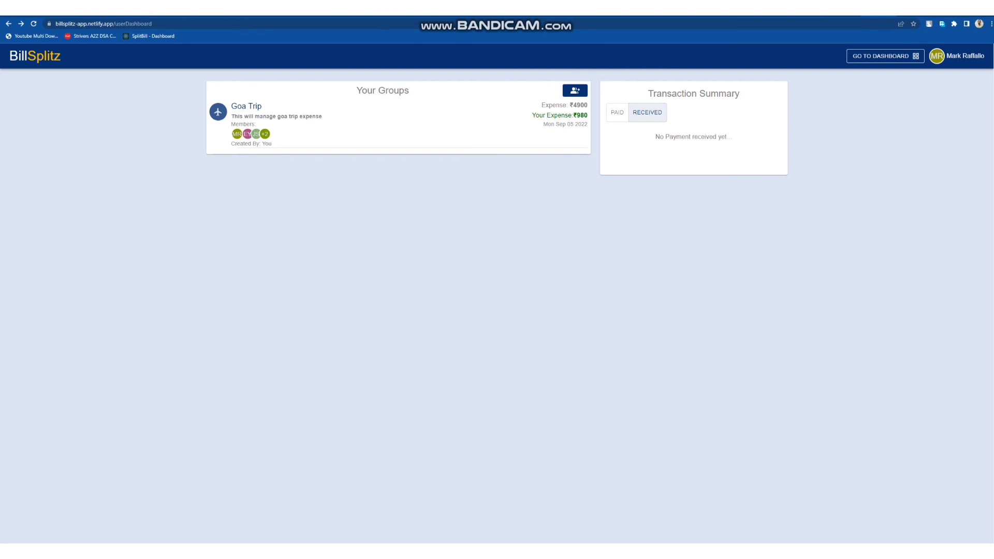
left_click(616, 112)
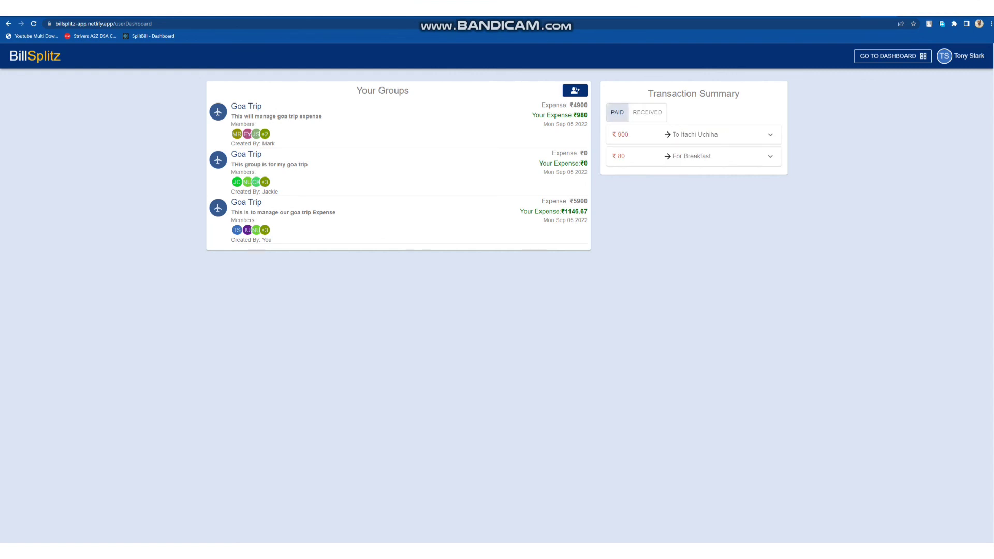
left_click(770, 134)
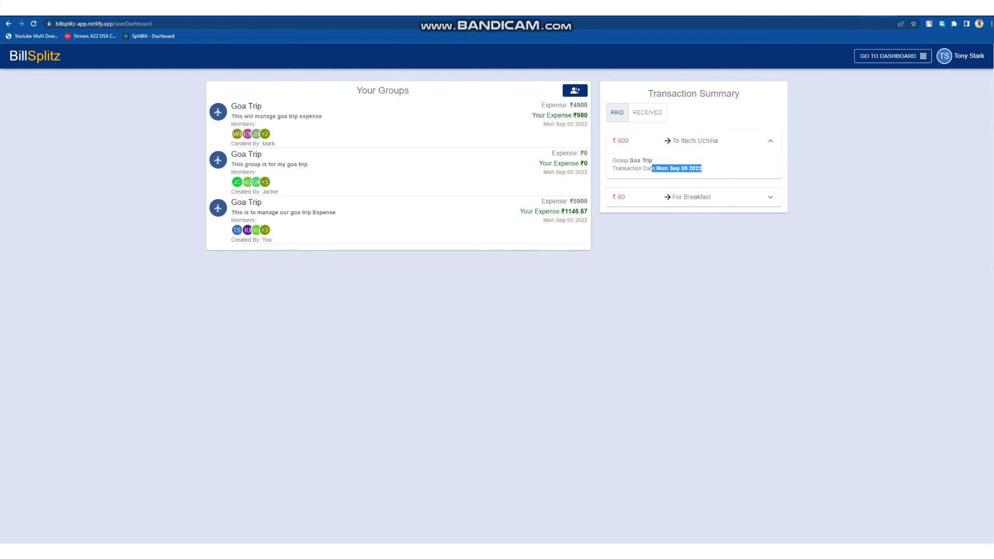
left_click(771, 141)
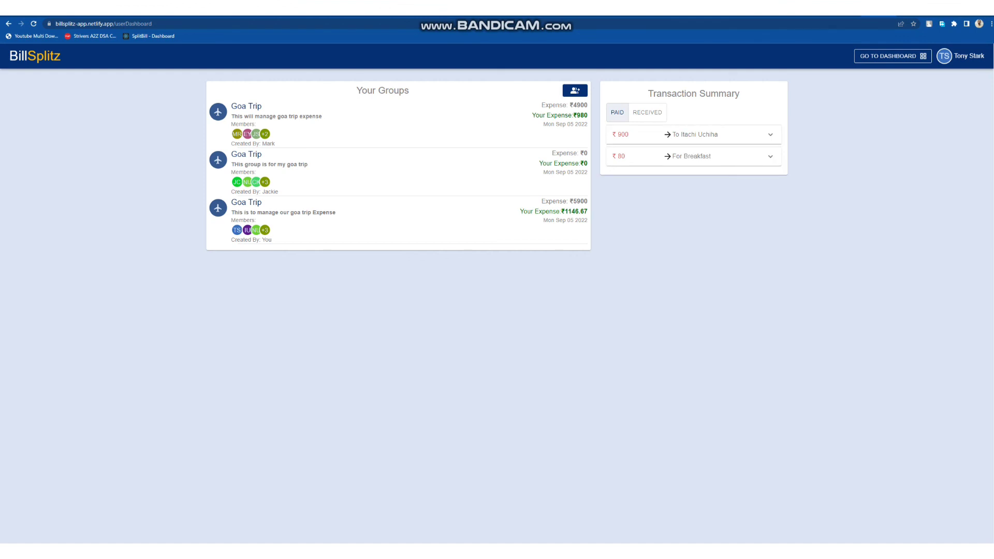